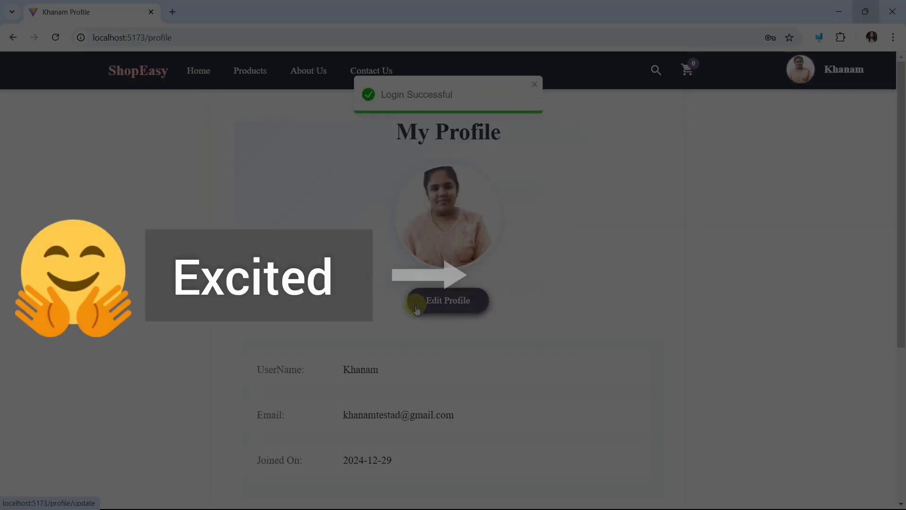
Step: Scroll down and follow the 'Reset Here' link to the Forgot Password form
scroll("down", 3)
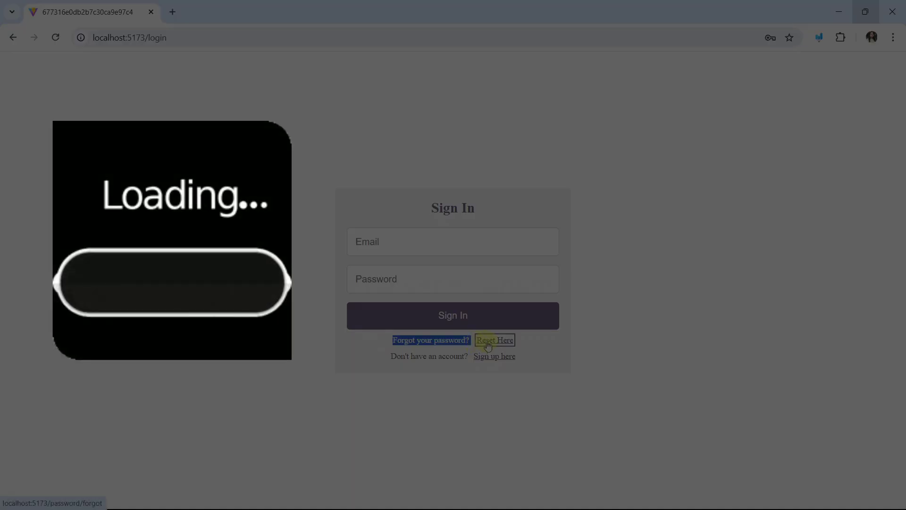
left_click(494, 339)
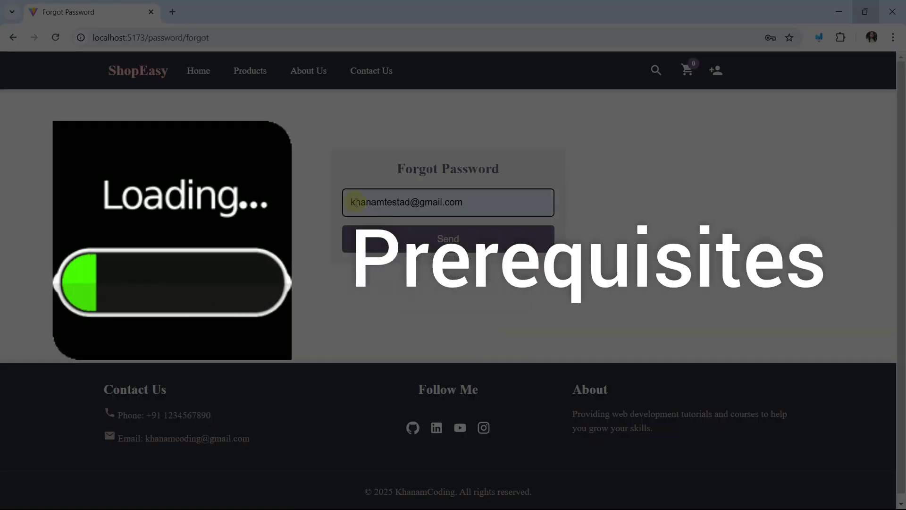